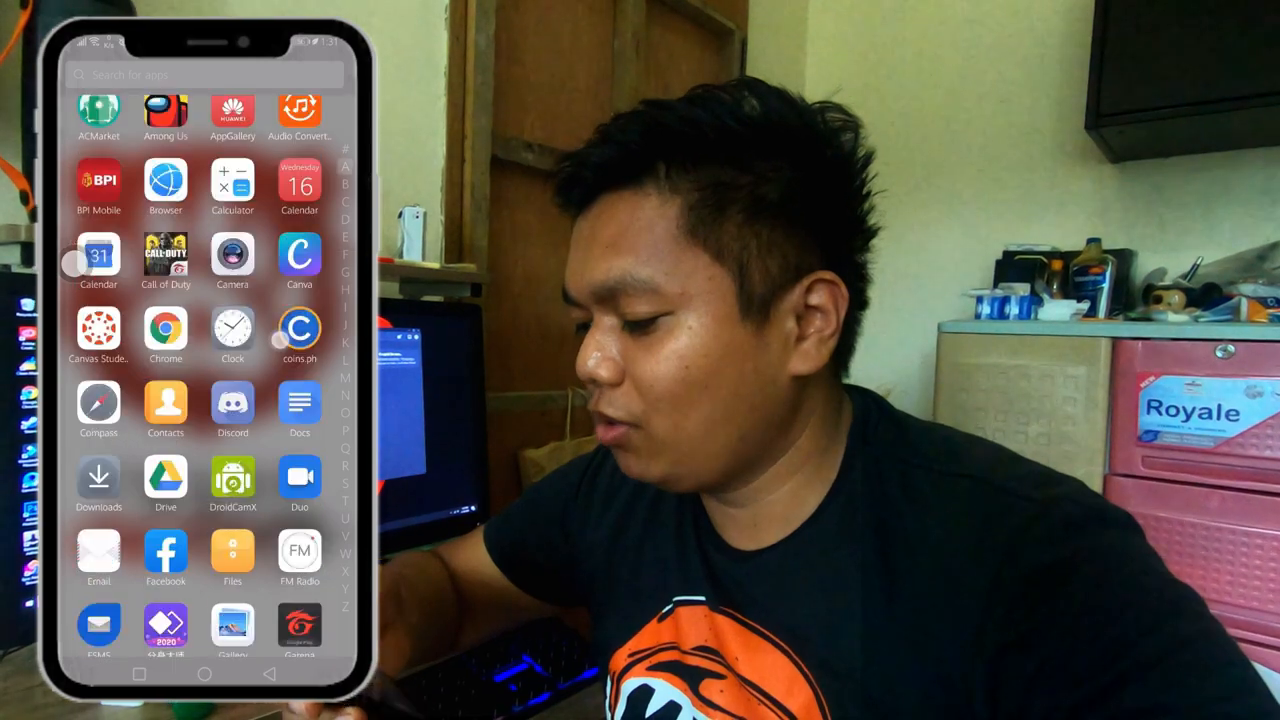
scroll(down, 3)
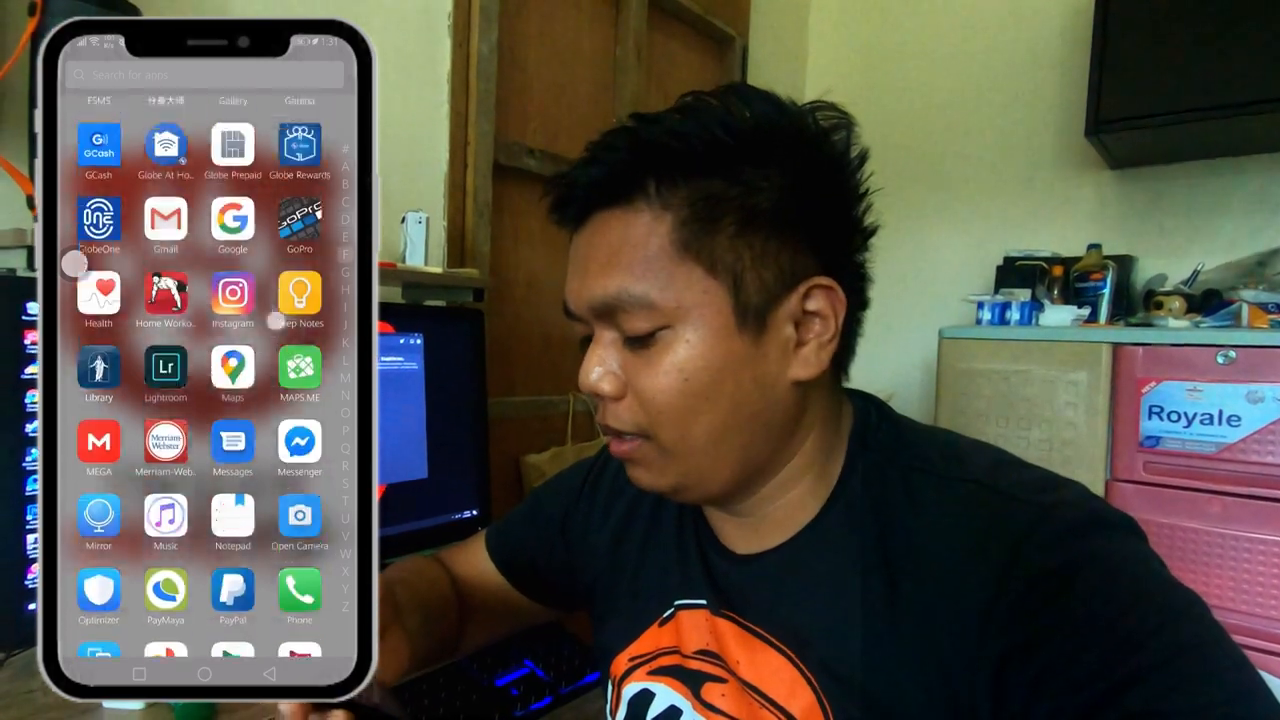
scroll(down, 3)
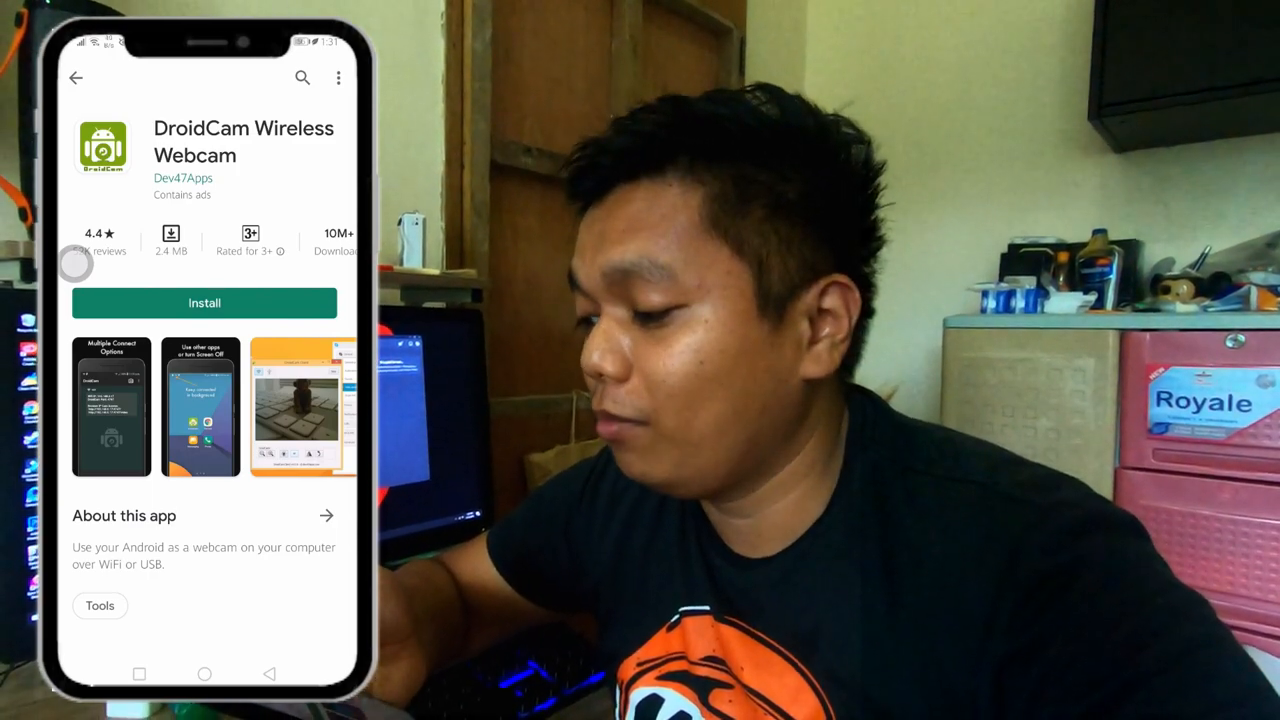
scroll(down, 3)
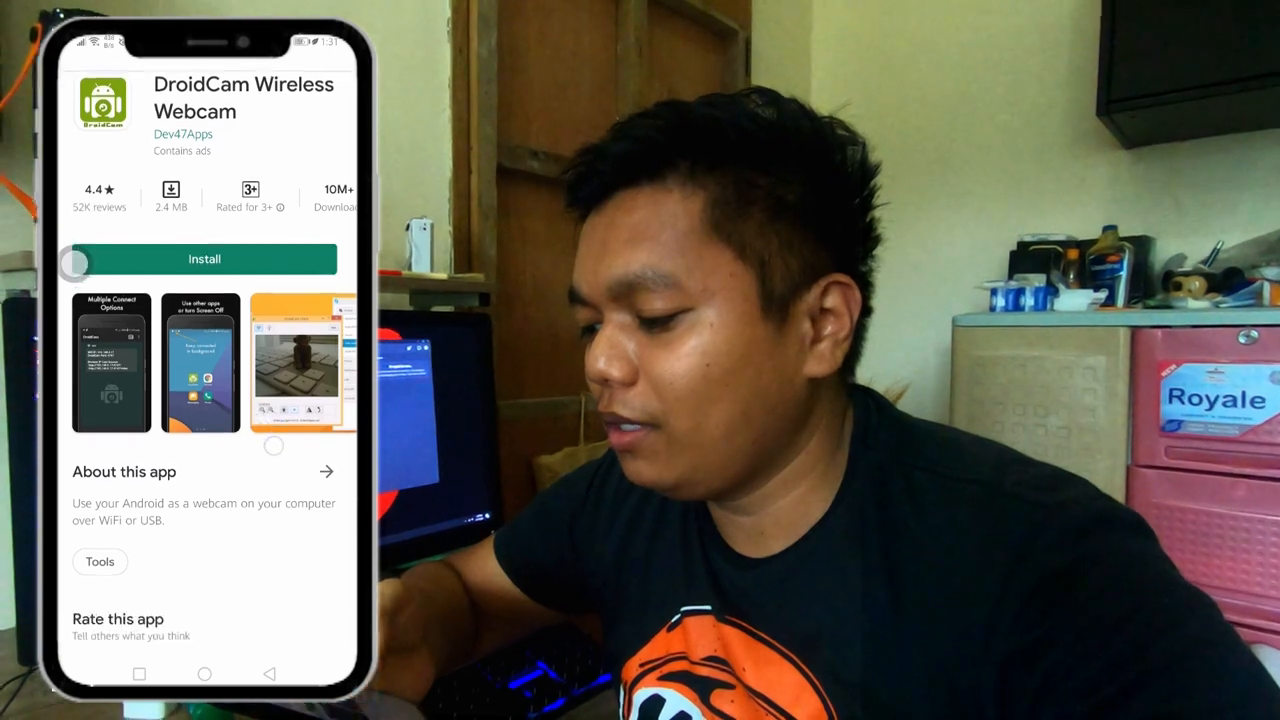